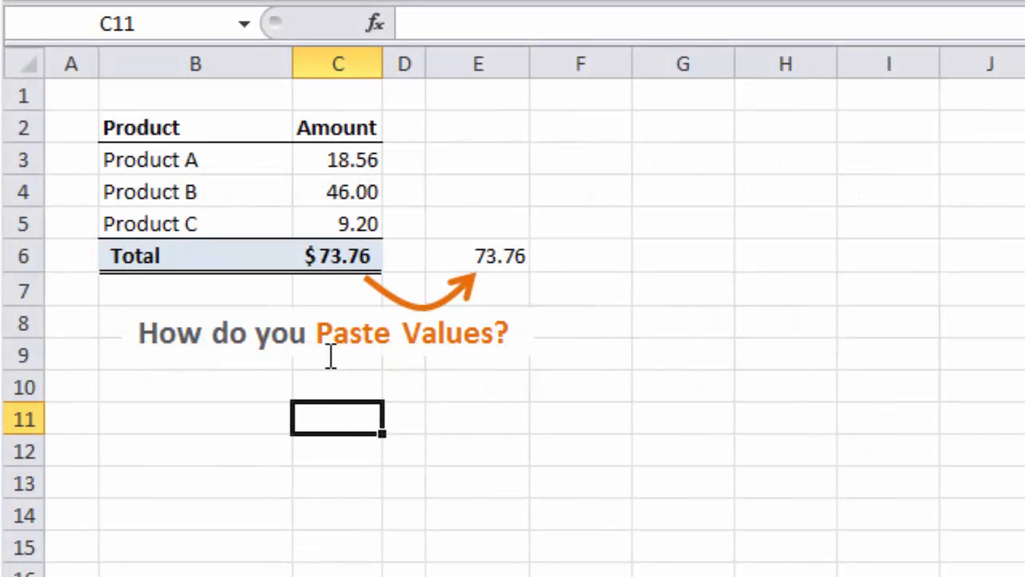
Select the Total amount cell and launch Paste Buddy from the Add-Ins ribbon
left_click(337, 256)
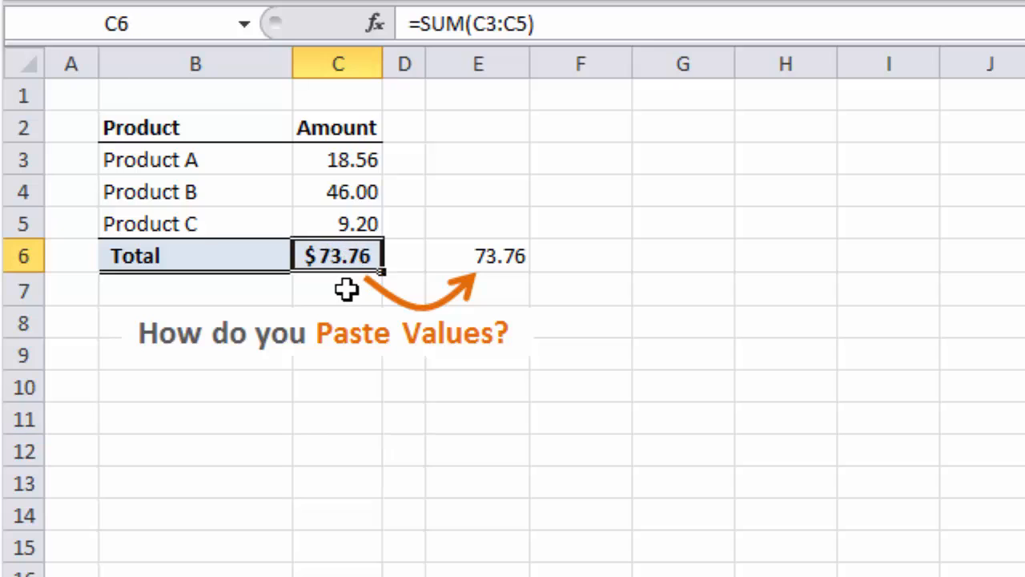
mouse_move(500, 256)
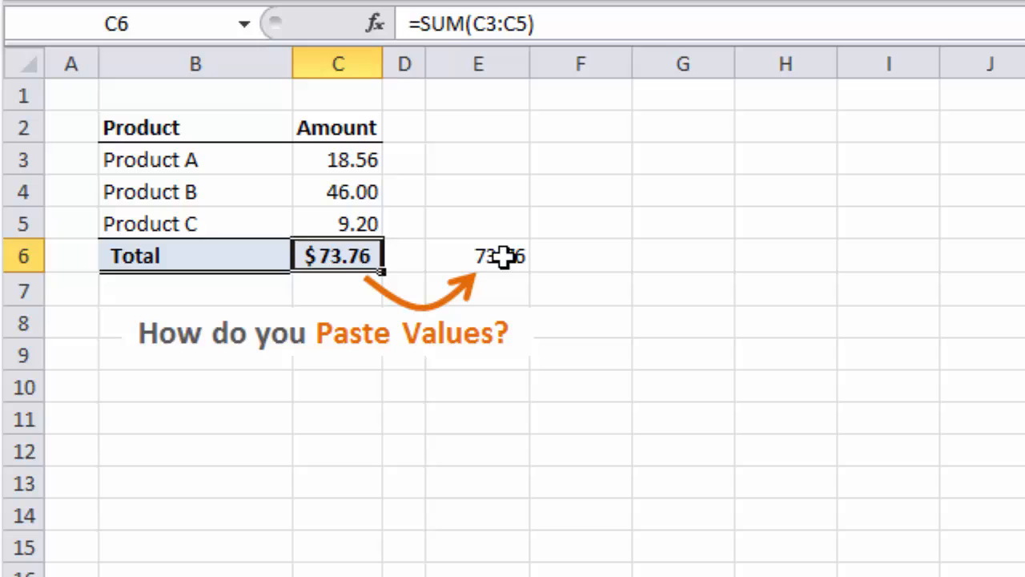
left_click(477, 256)
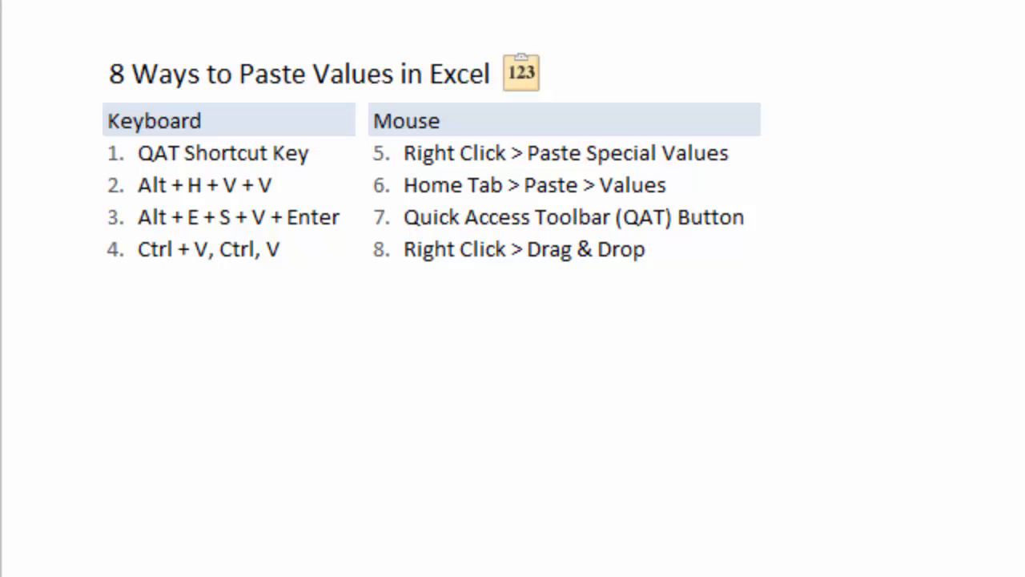
mouse_move(335, 261)
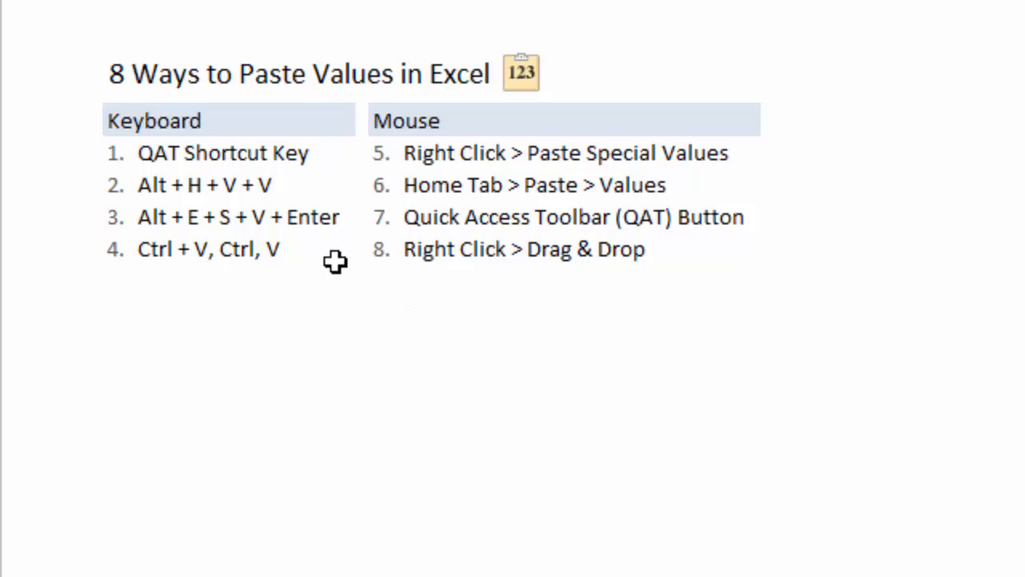
mouse_move(407, 112)
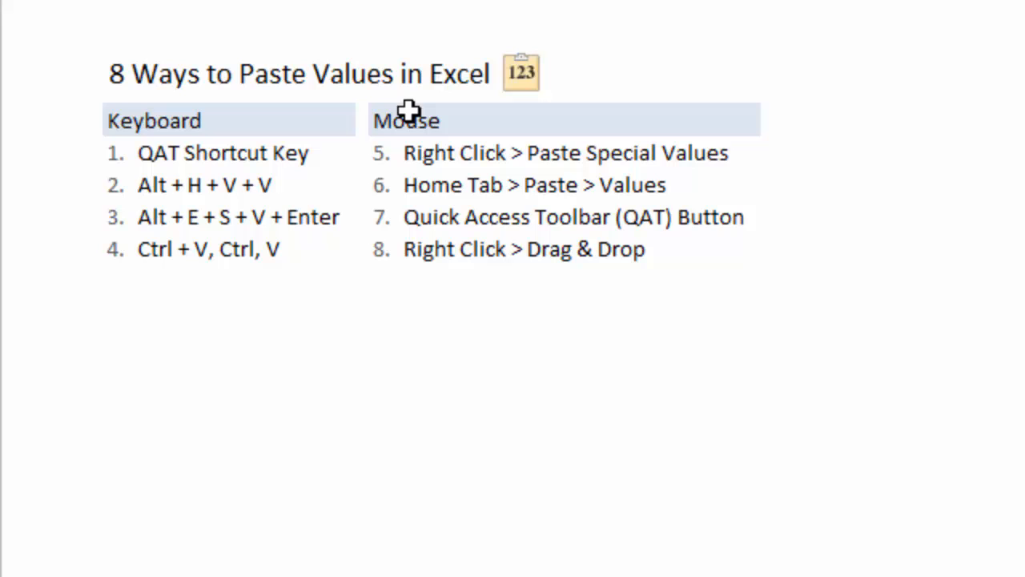
mouse_move(433, 285)
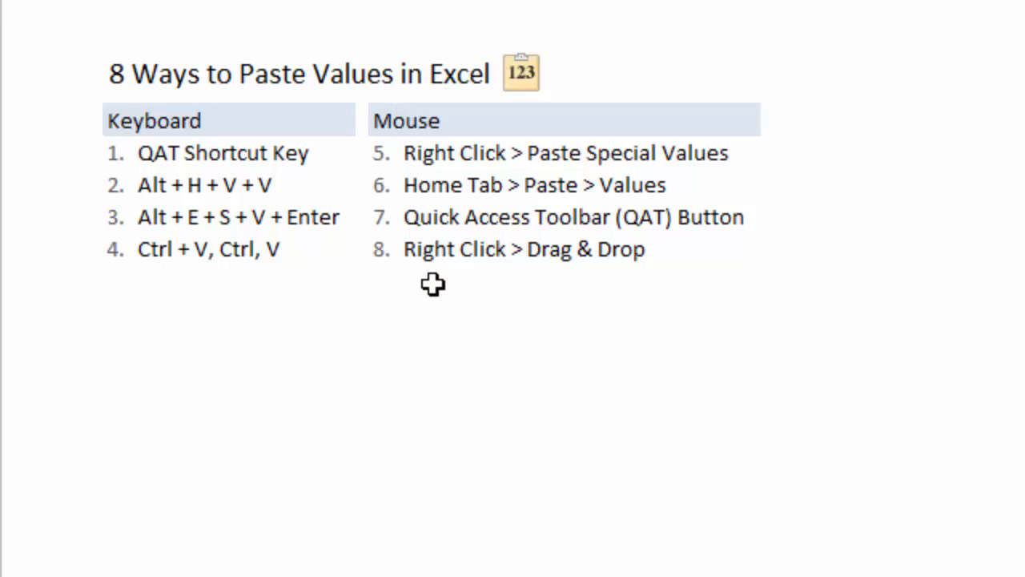
mouse_move(804, 288)
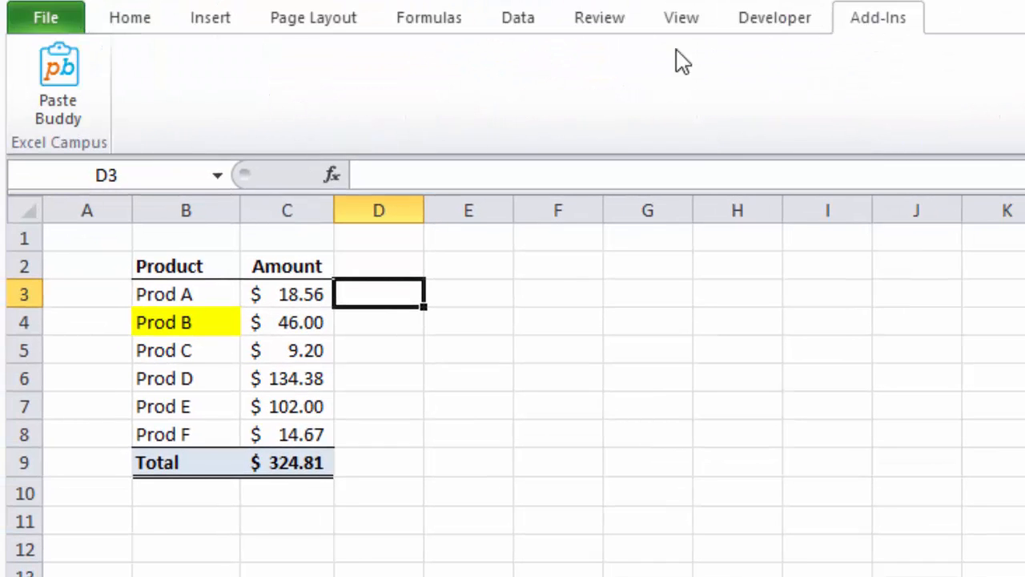
mouse_move(58, 84)
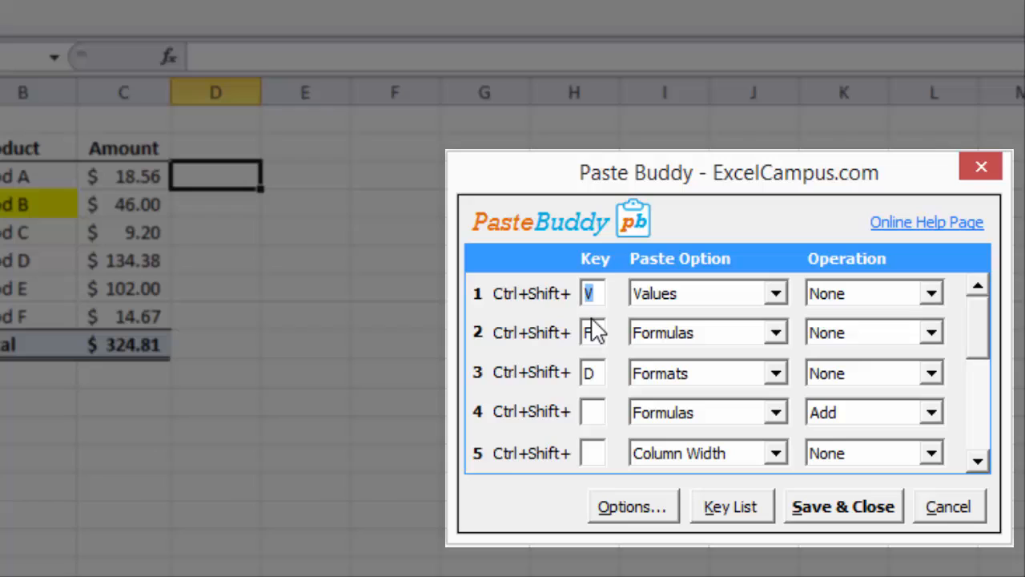
mouse_move(590, 328)
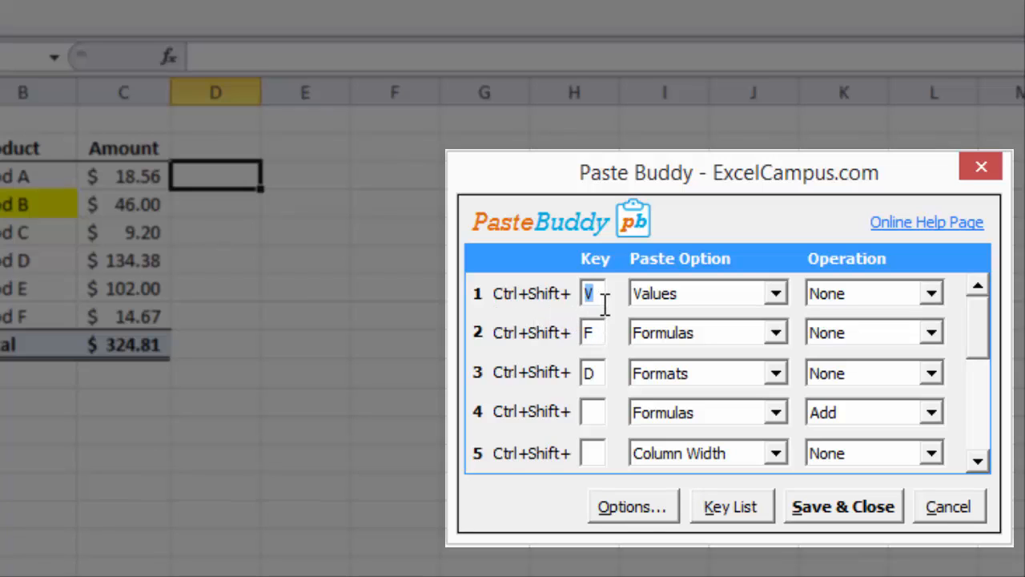
mouse_move(712, 304)
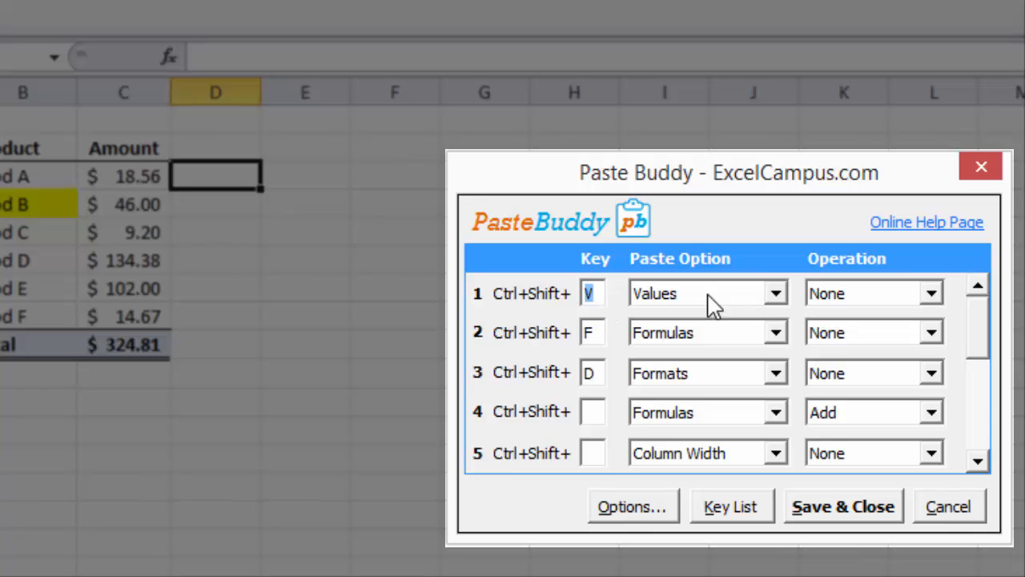
mouse_move(788, 308)
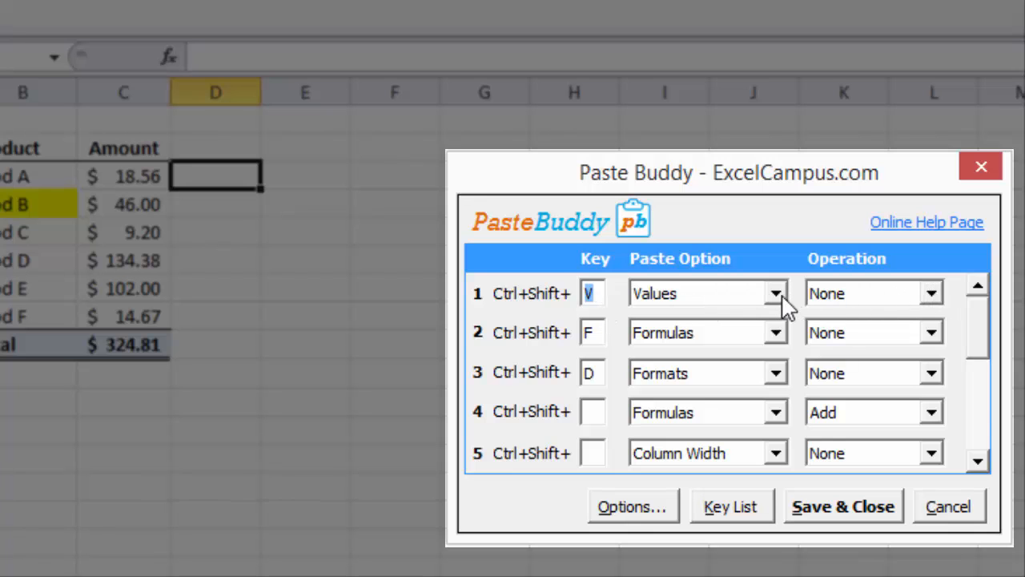
Keep Values, Formulas and Formats mapped to keys V, F, D, then save and close Paste Buddy
left_click(773, 293)
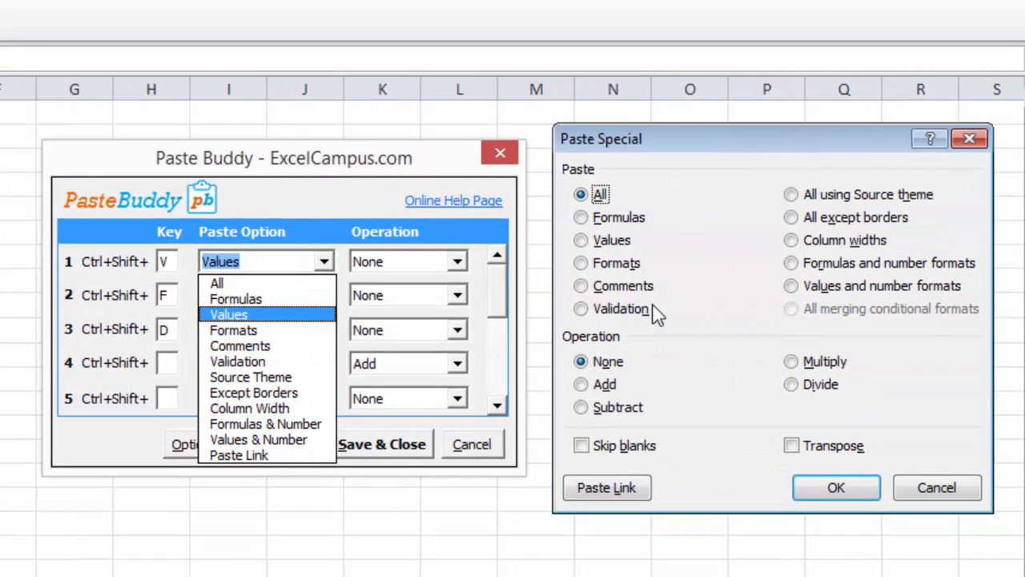
mouse_move(669, 320)
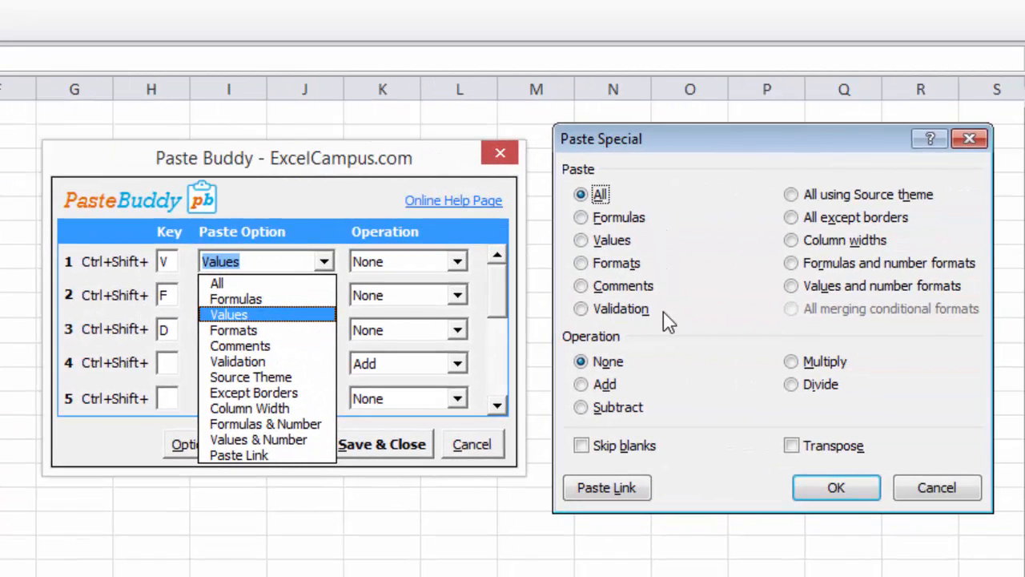
mouse_move(401, 331)
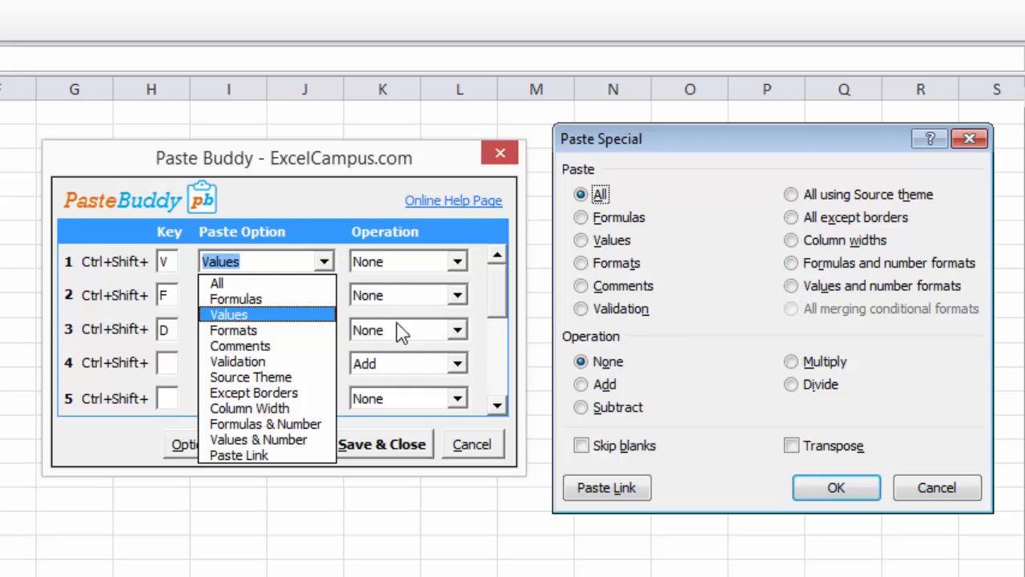
left_click(234, 330)
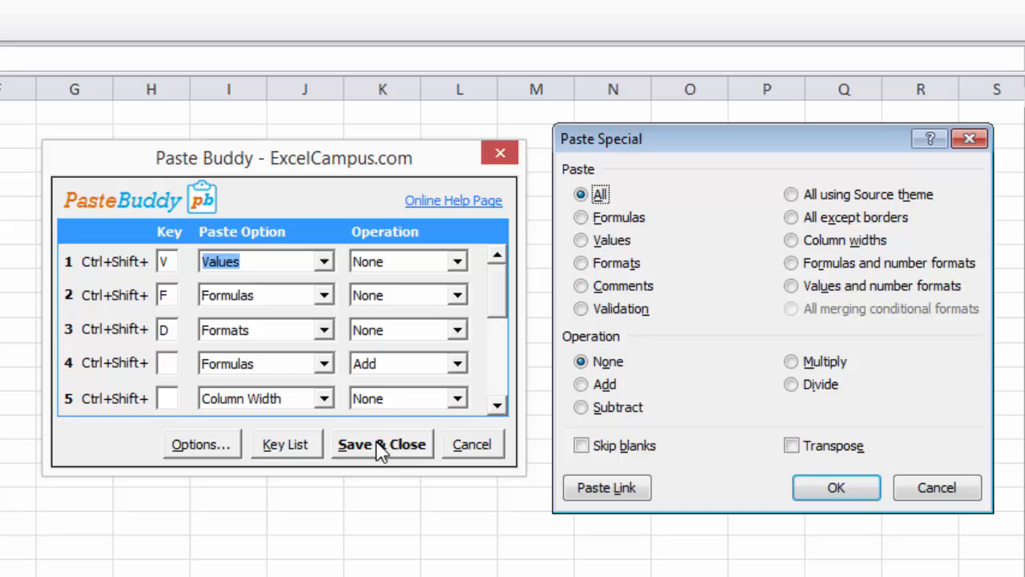
left_click(382, 443)
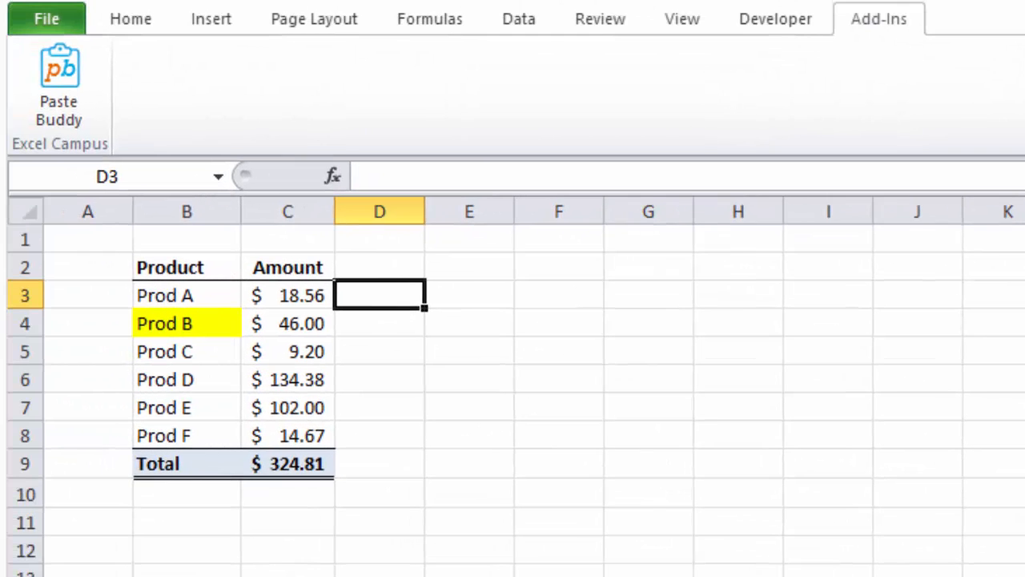
mouse_move(732, 519)
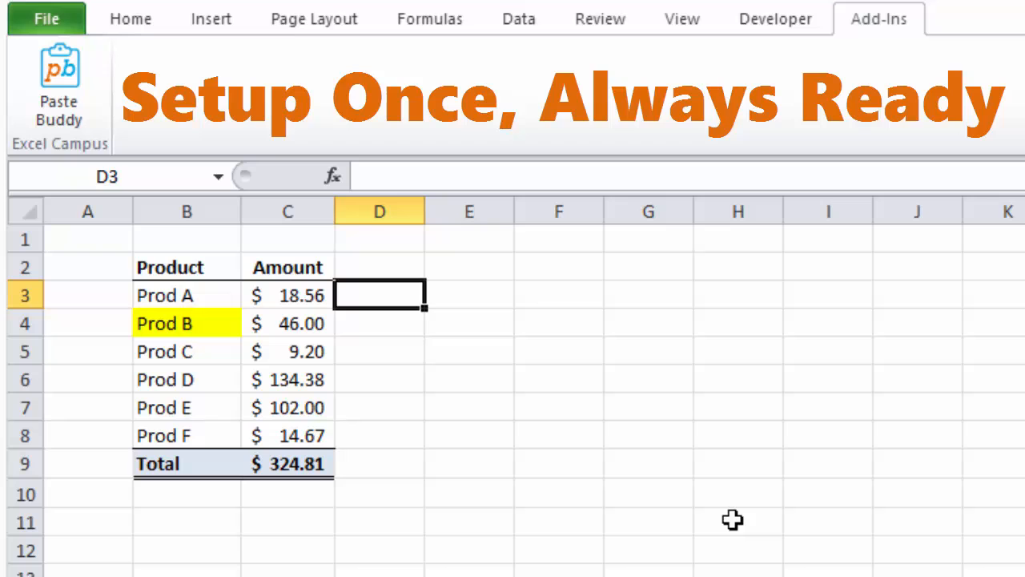
mouse_move(457, 414)
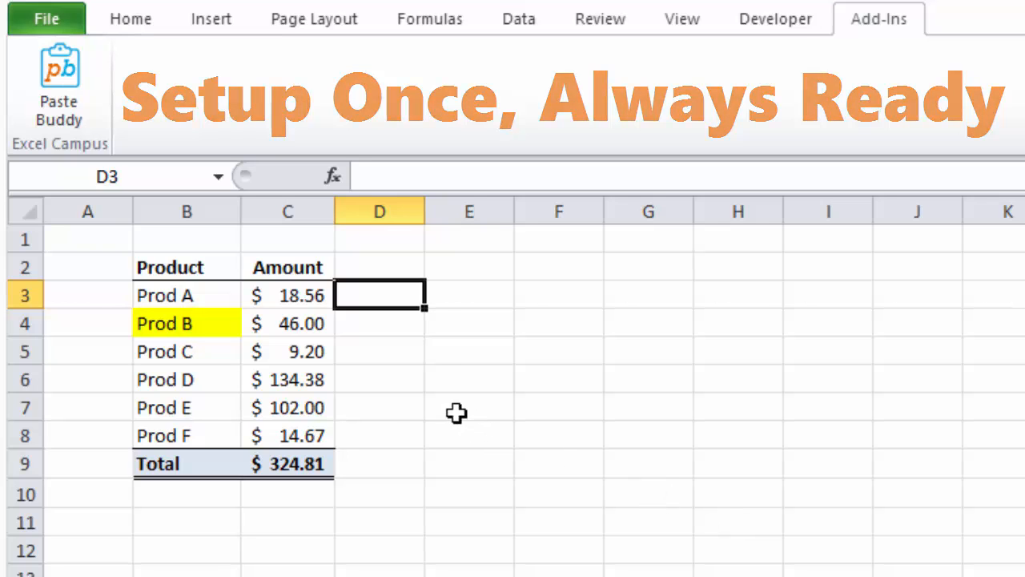
Copy Amounts C3:C9 and paste them into D3 as plain values 18.56–324.81 via Ctrl+Shift+V
left_click(288, 295)
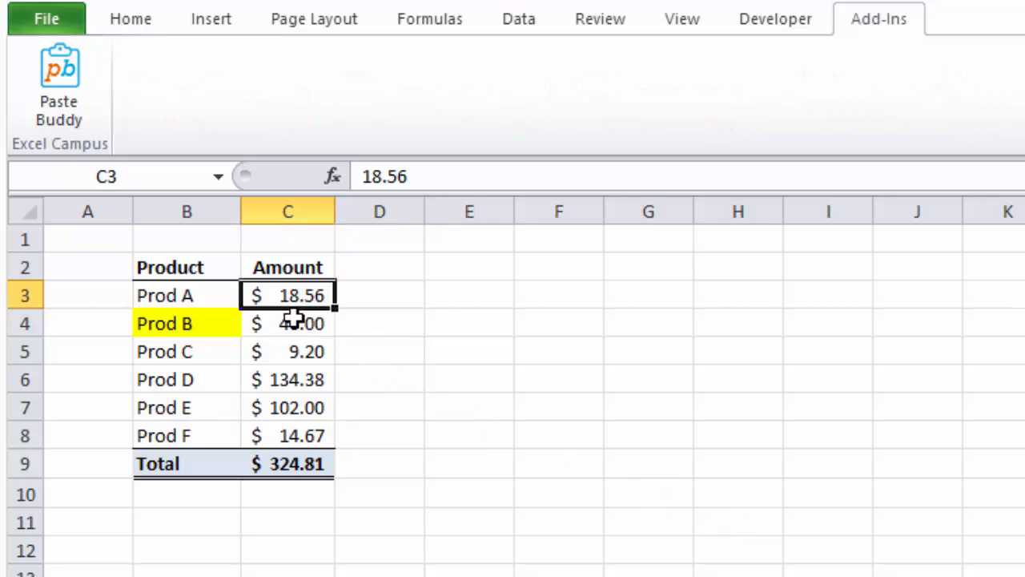
key("ctrl+c")
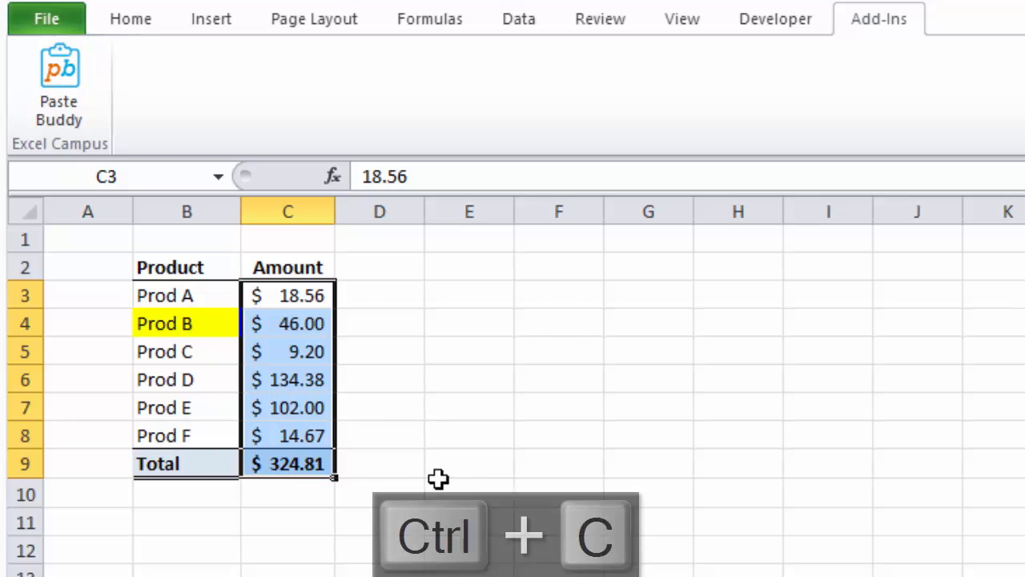
key("ctrl+c")
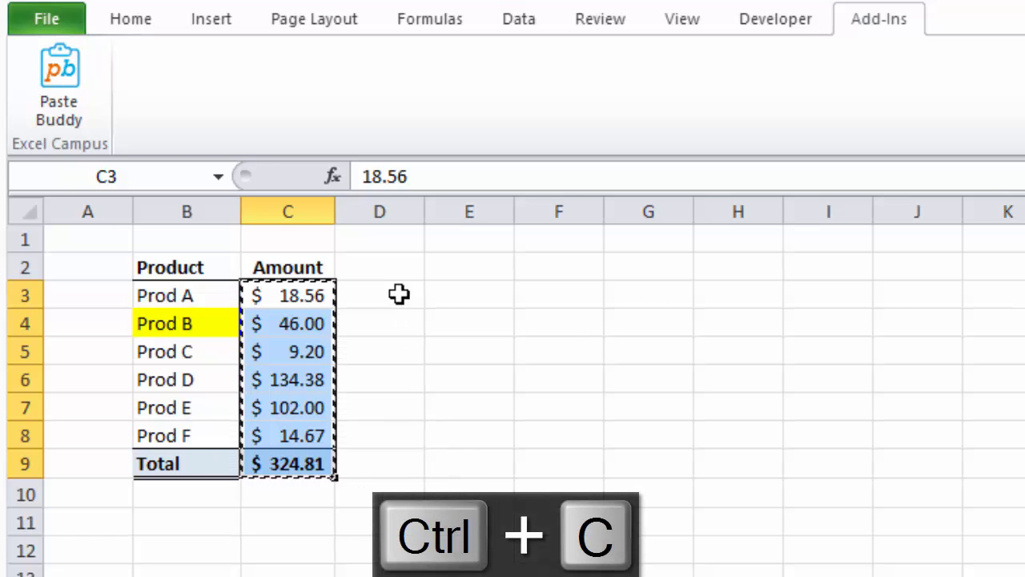
left_click(378, 295)
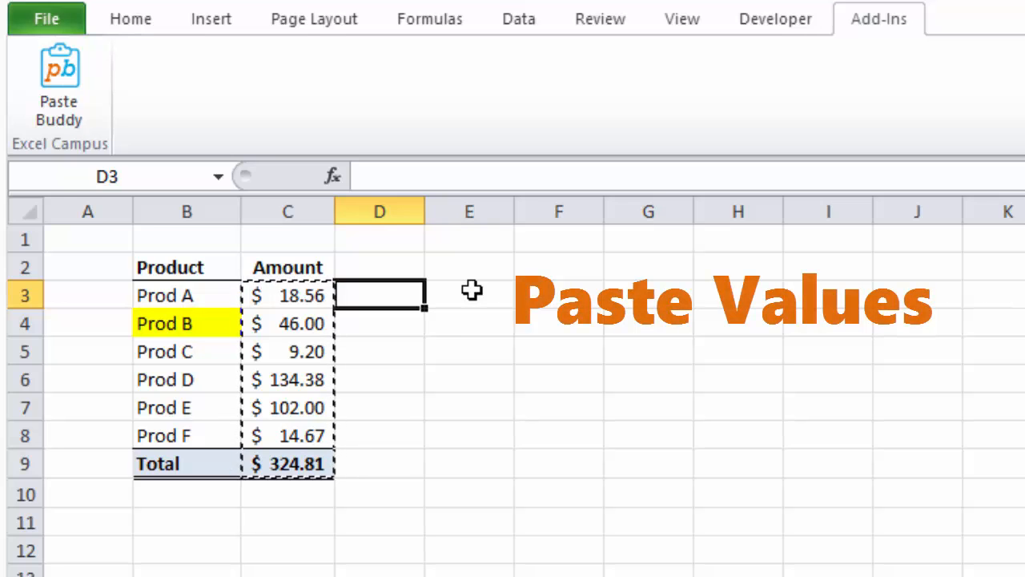
key("ctrl+shift+v")
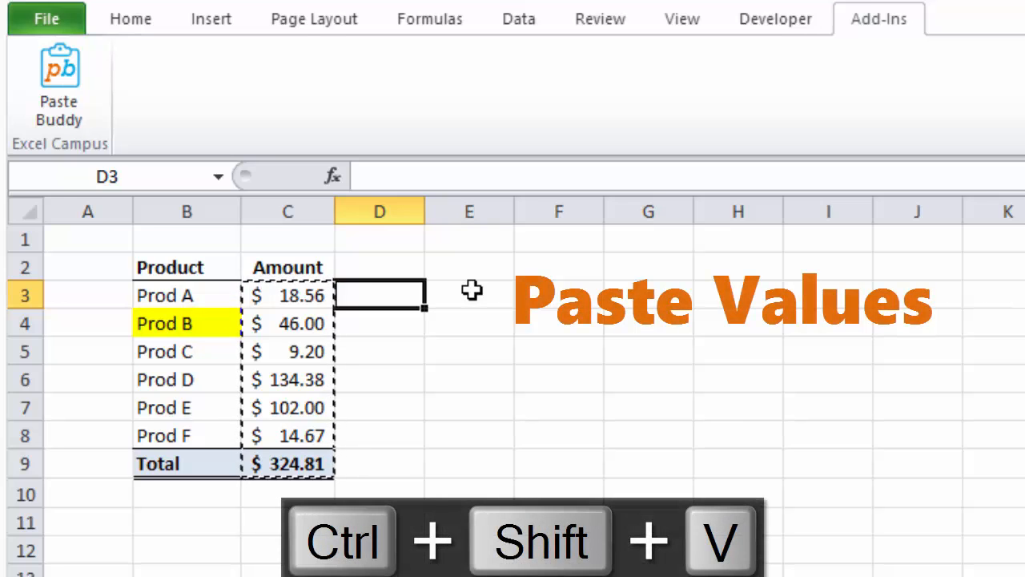
key("ctrl+shift+v")
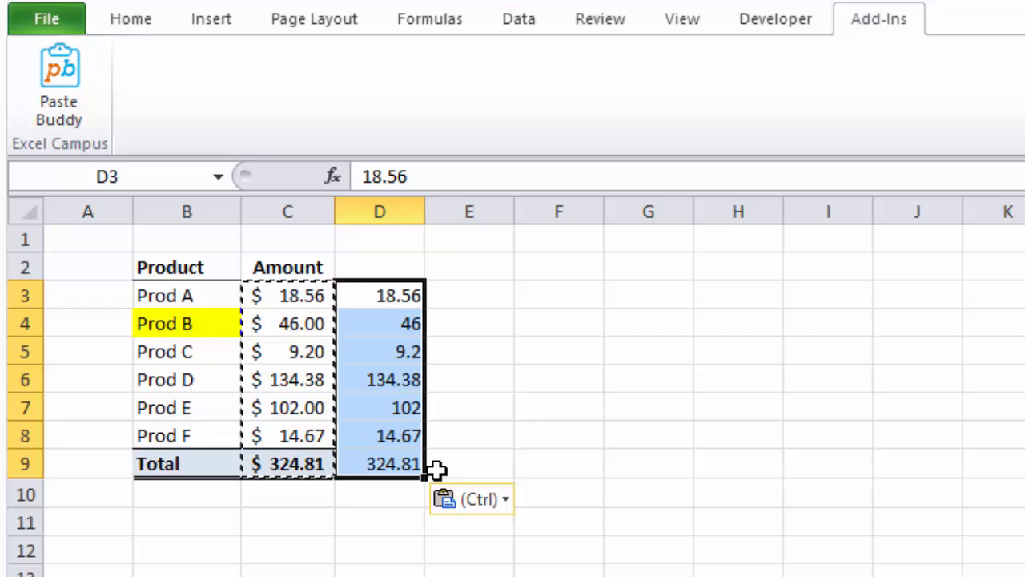
left_click(469, 465)
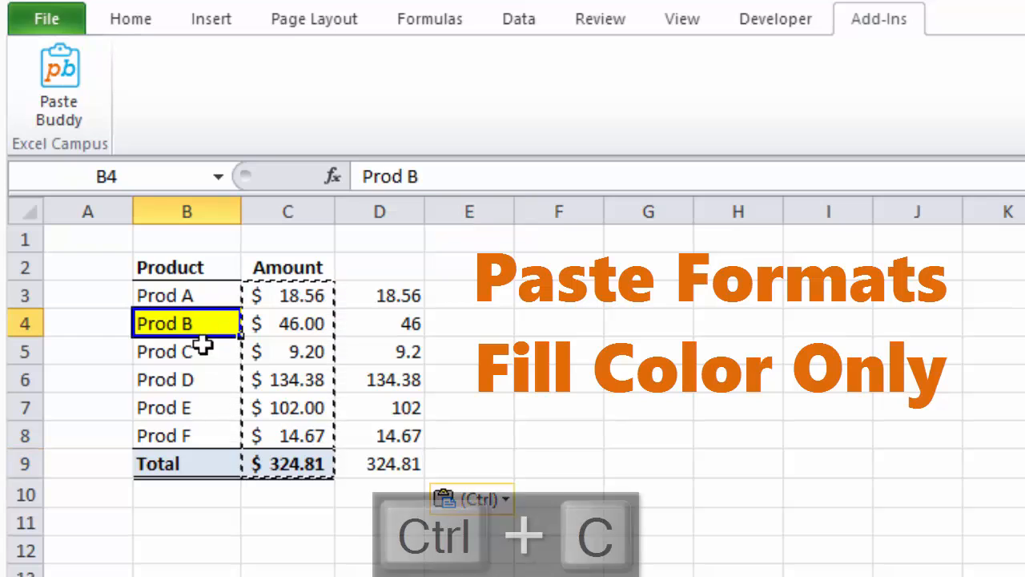
Copy Prod B's cell and paste only its yellow fill onto Prod D via Ctrl+Shift+D
key("ctrl+c")
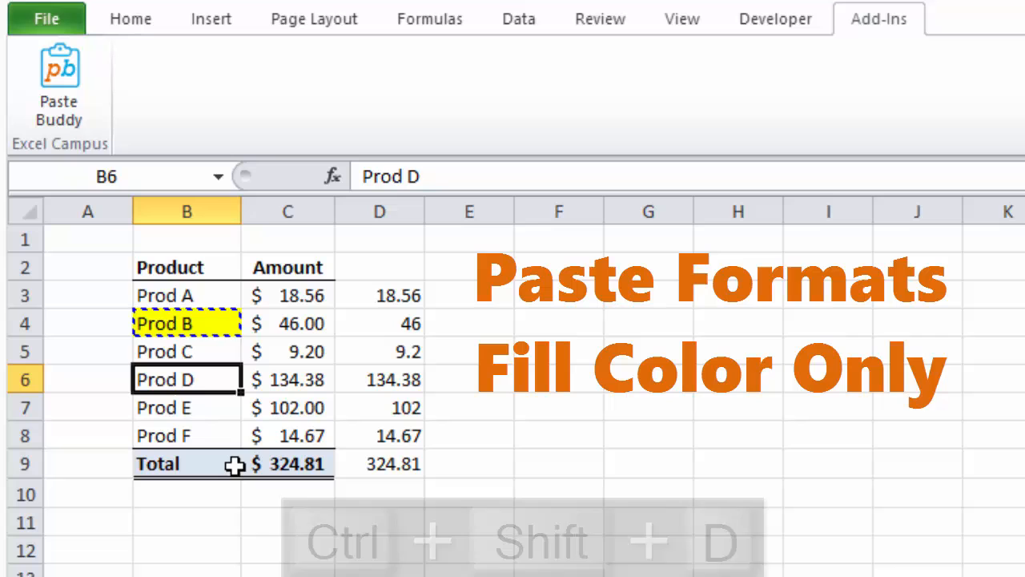
key("ctrl+shift+d")
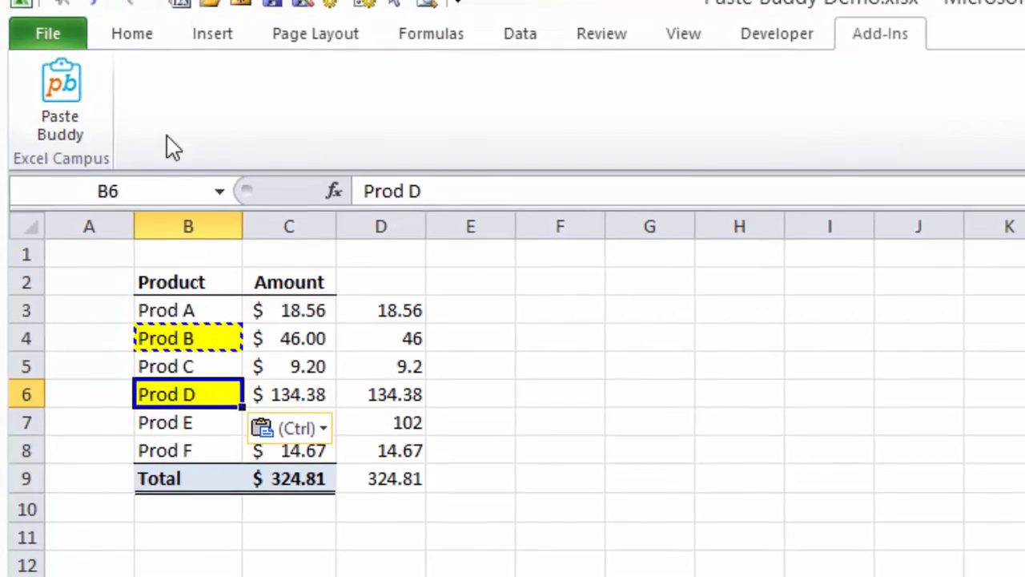
Review the Undo history, then undo the fill on Prod D and the values in column D
left_click(115, 23)
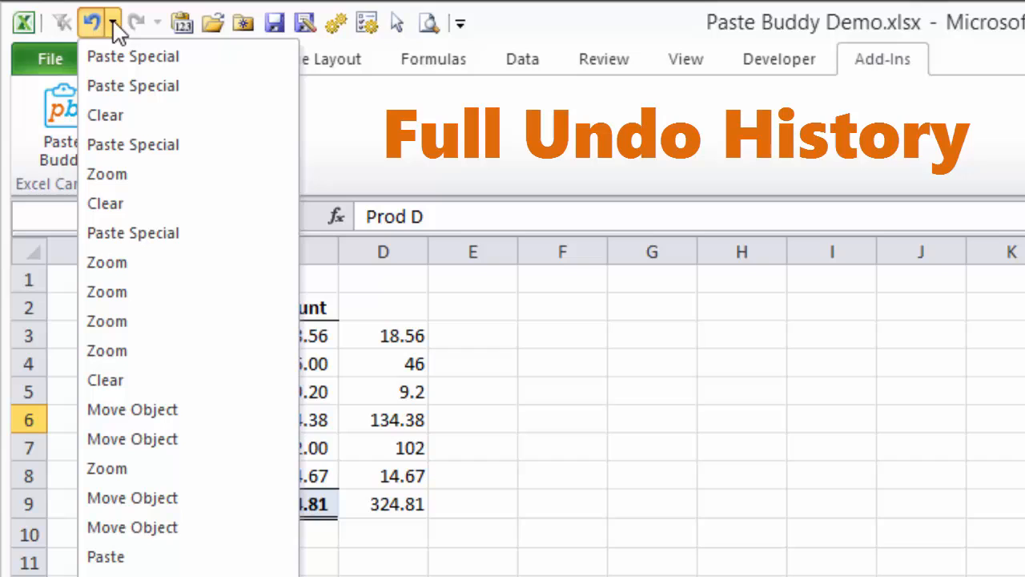
mouse_move(144, 266)
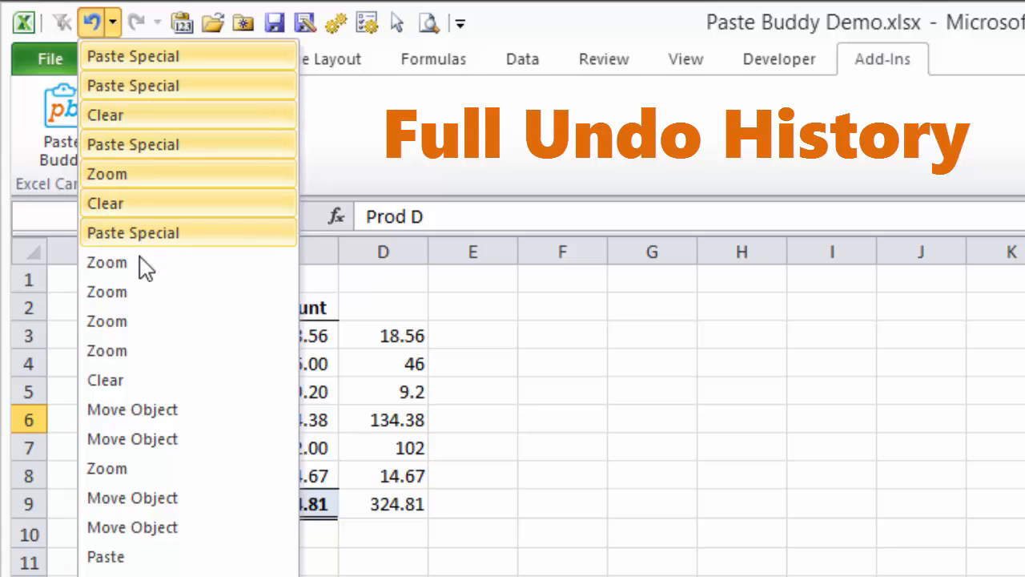
mouse_move(144, 72)
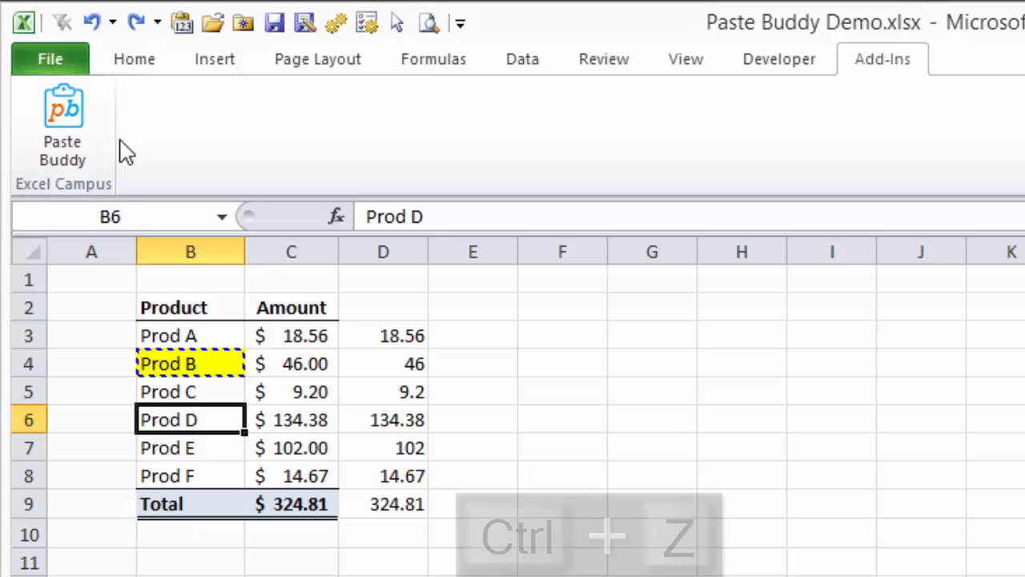
key("ctrl+z")
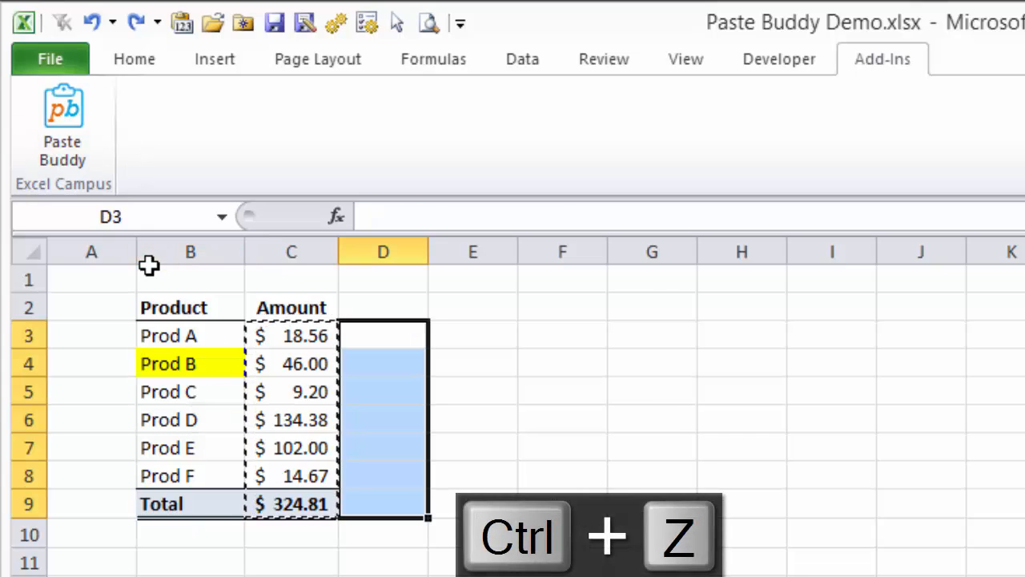
key("ctrl+z")
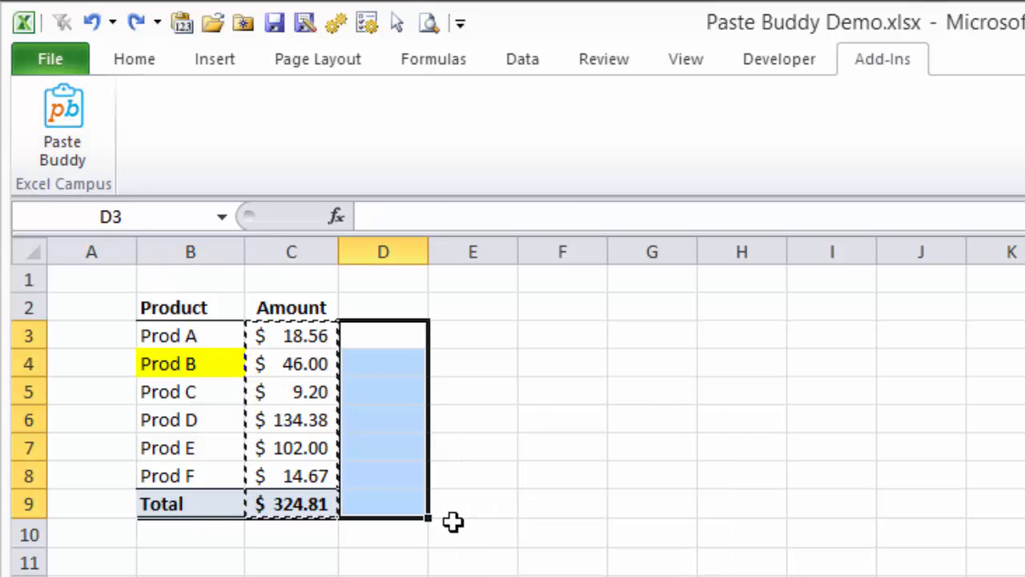